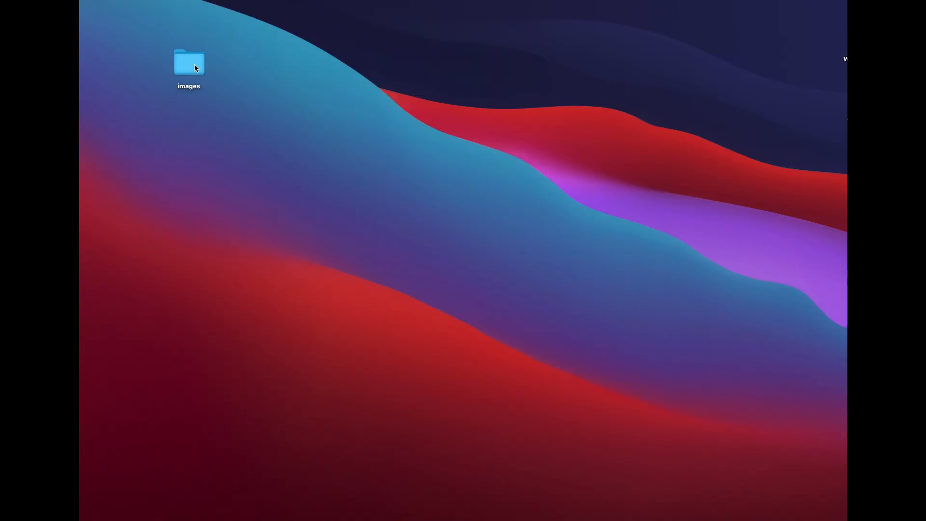
Step: Open the images folder from the desktop in Finder
{"action": "double_click", "coordinate": [189, 62]}
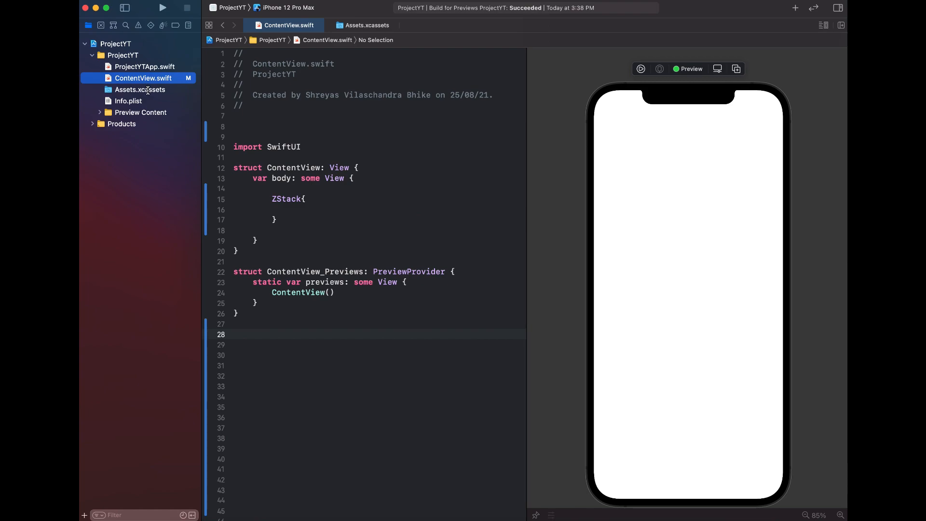
Step: Declare the UIImage array image1–image10 and animatedImages with 0.5-second duration
{"action": "left_click", "coordinate": [140, 89]}
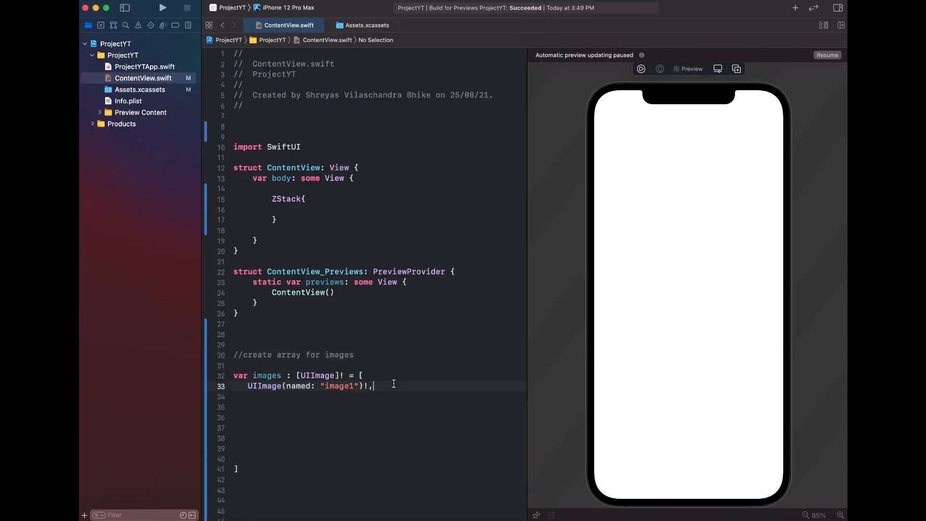
{"action": "type", "text": "UIImage(named: \"image2\")!,"}
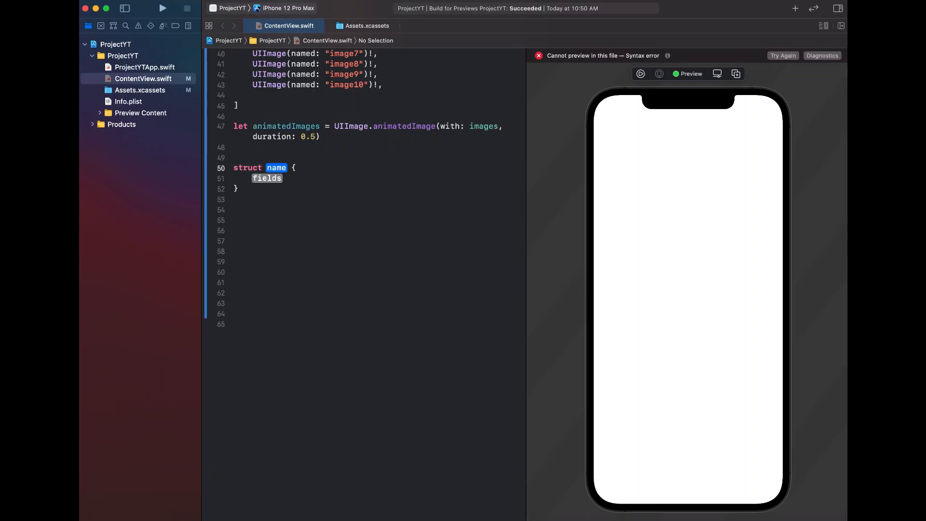
Step: Type 'struct animationSequence: UIViewRepresentable' and insert the makeUIView and updateUIView stubs
{"action": "type", "text": "animationSequ"}
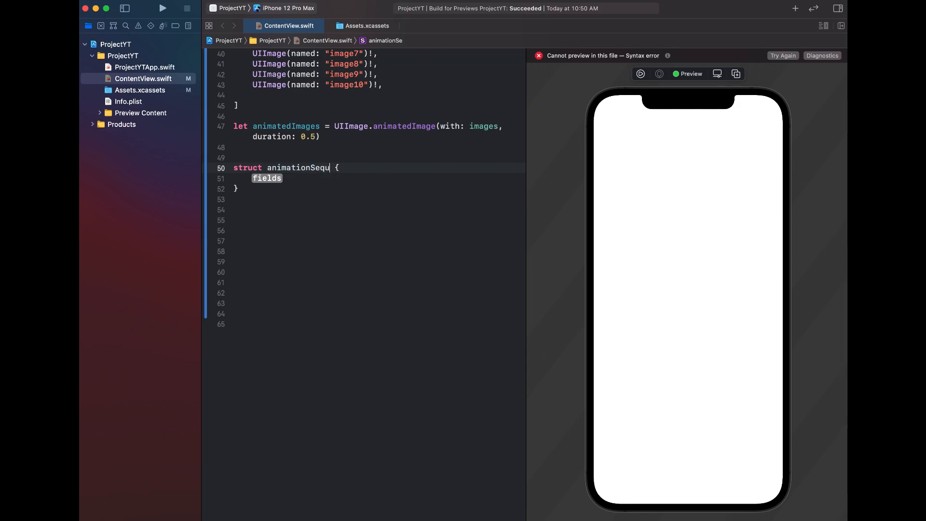
{"action": "type", "text": "ence"}
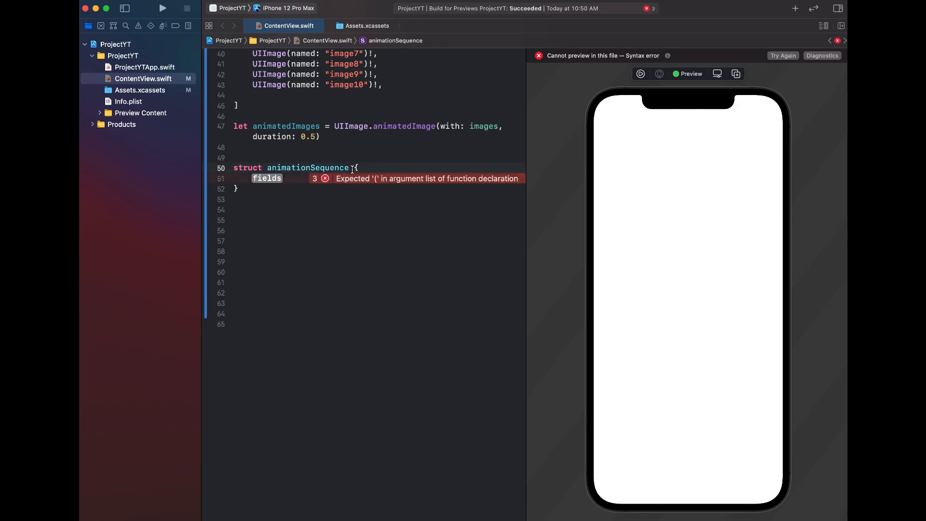
{"action": "type", "text": ": UIViewRepresentab"}
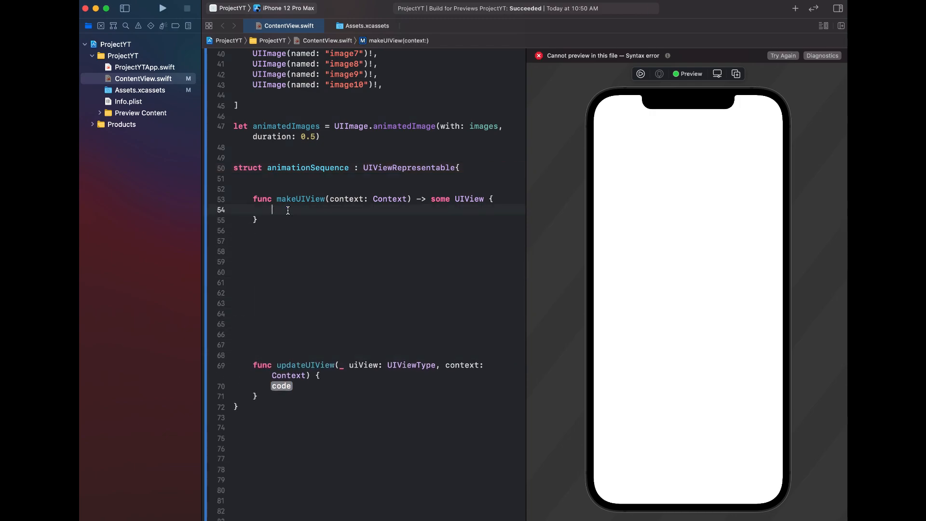
Step: Add 400×400 seqAnimview and seqImage views in makeUIView, with seqImage.clipsToBounds = true
{"action": "type", "text": "let name = value"}
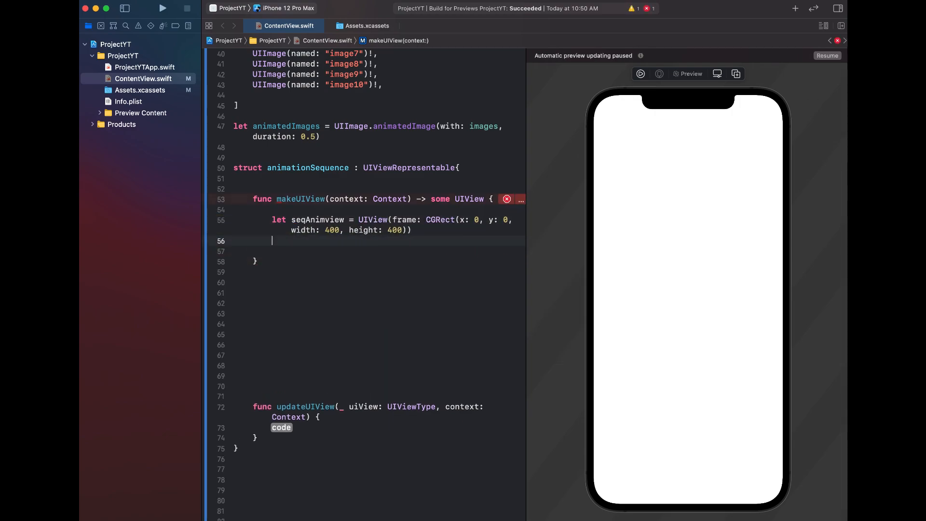
{"action": "type", "text": "let seqImage = UIImageView(frame: CGRect(x: 0, y: 0, width: 400, height: 400"}
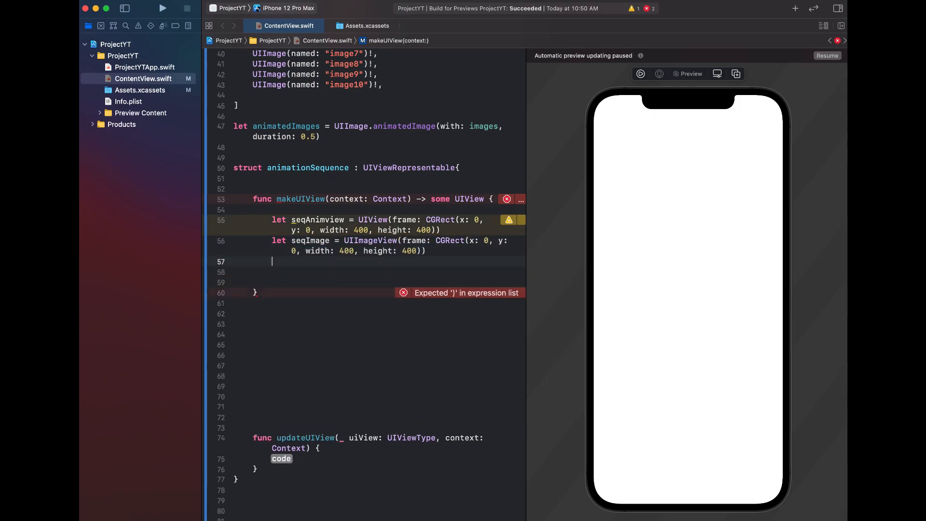
{"action": "type", "text": "seqImage.clipsToBounds = true"}
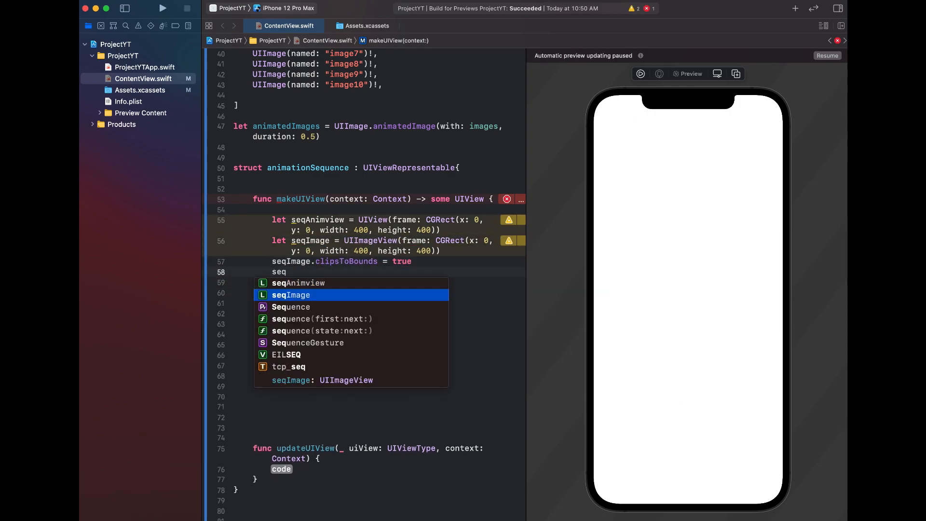